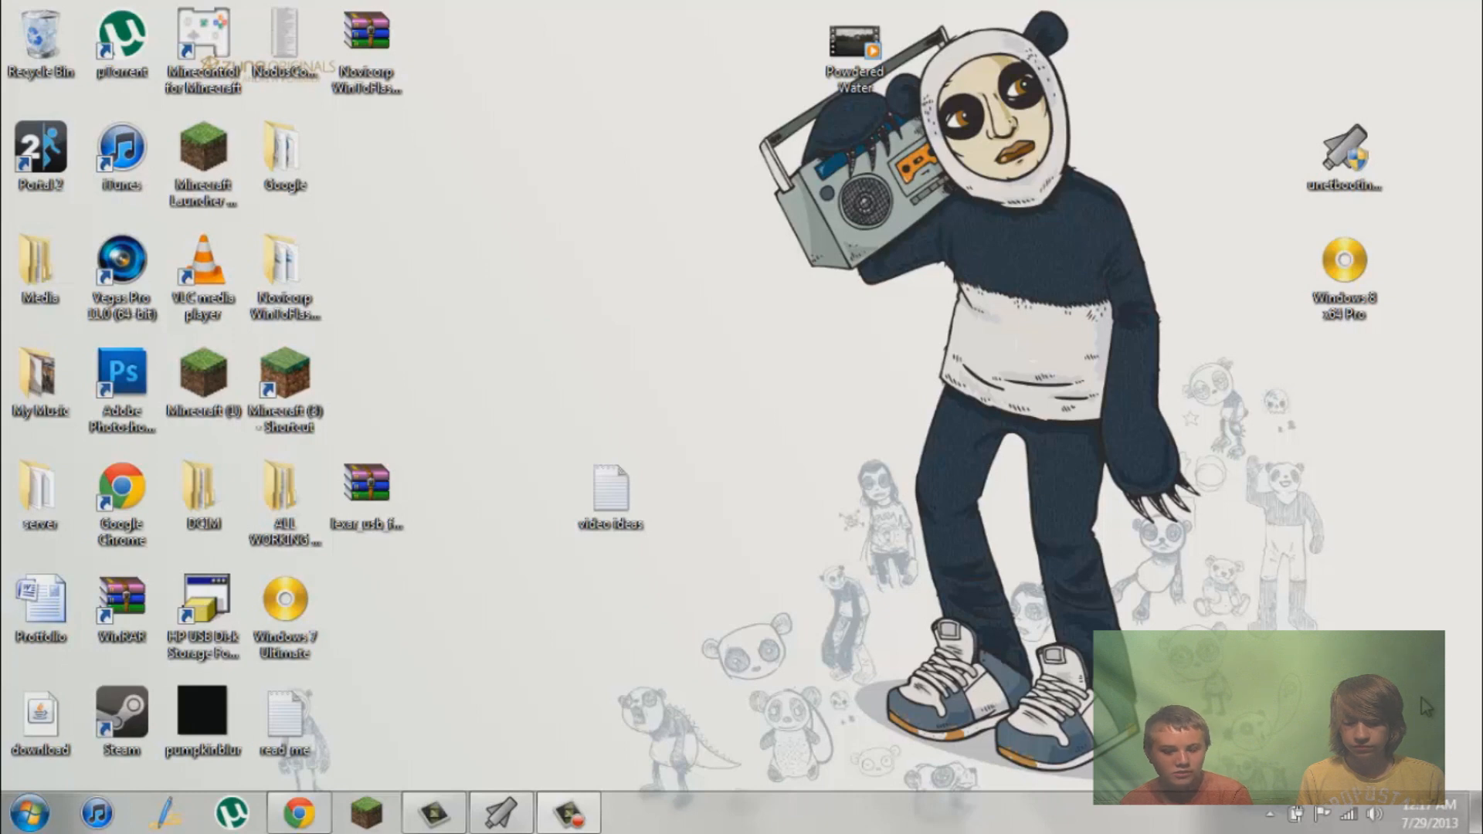
{"action": "mouse_move", "coordinate": [435, 714]}
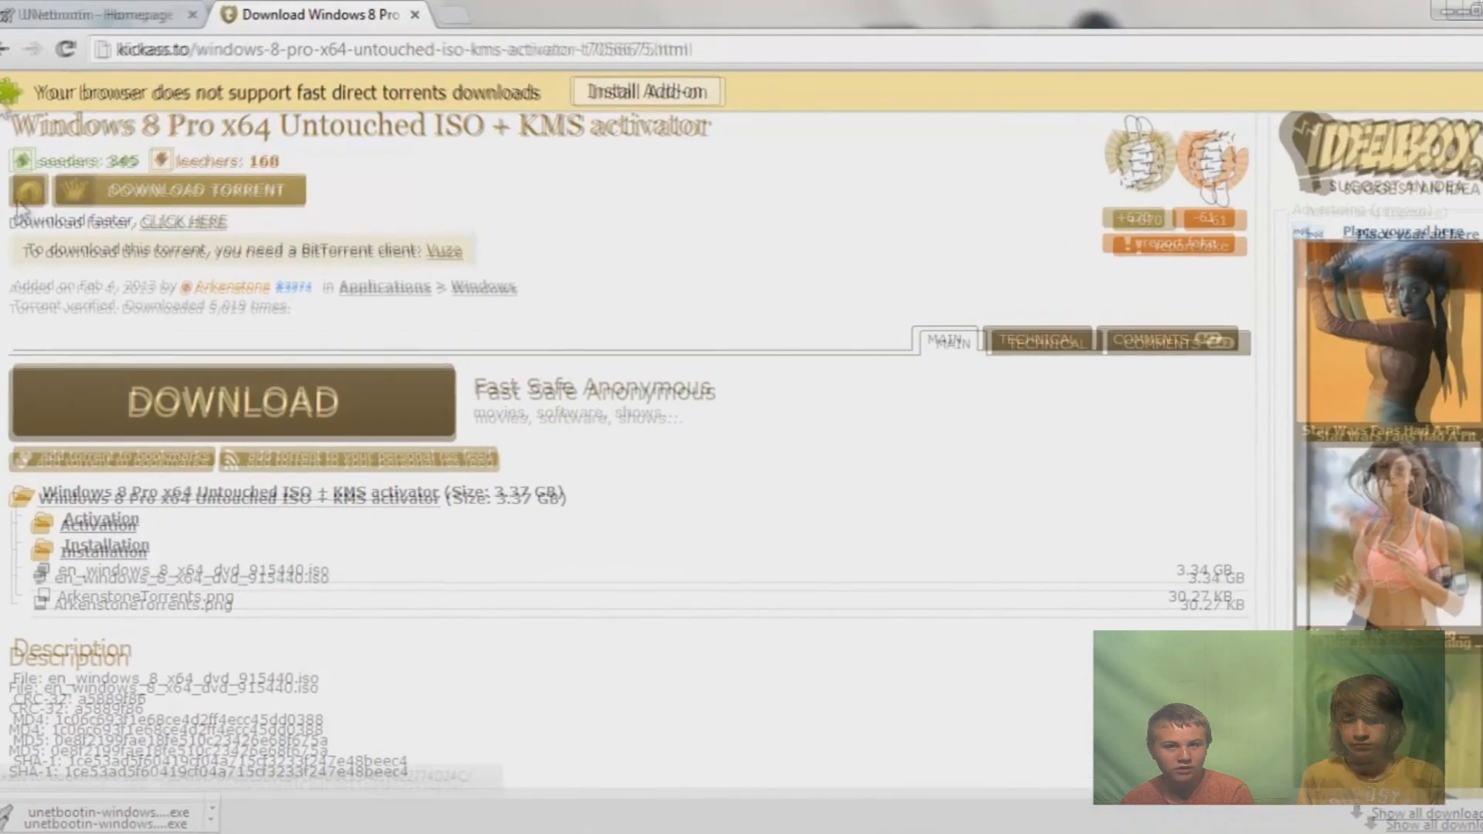
Switch to the UNetbootin homepage with its download options.
{"action": "left_click", "coordinate": [76, 15]}
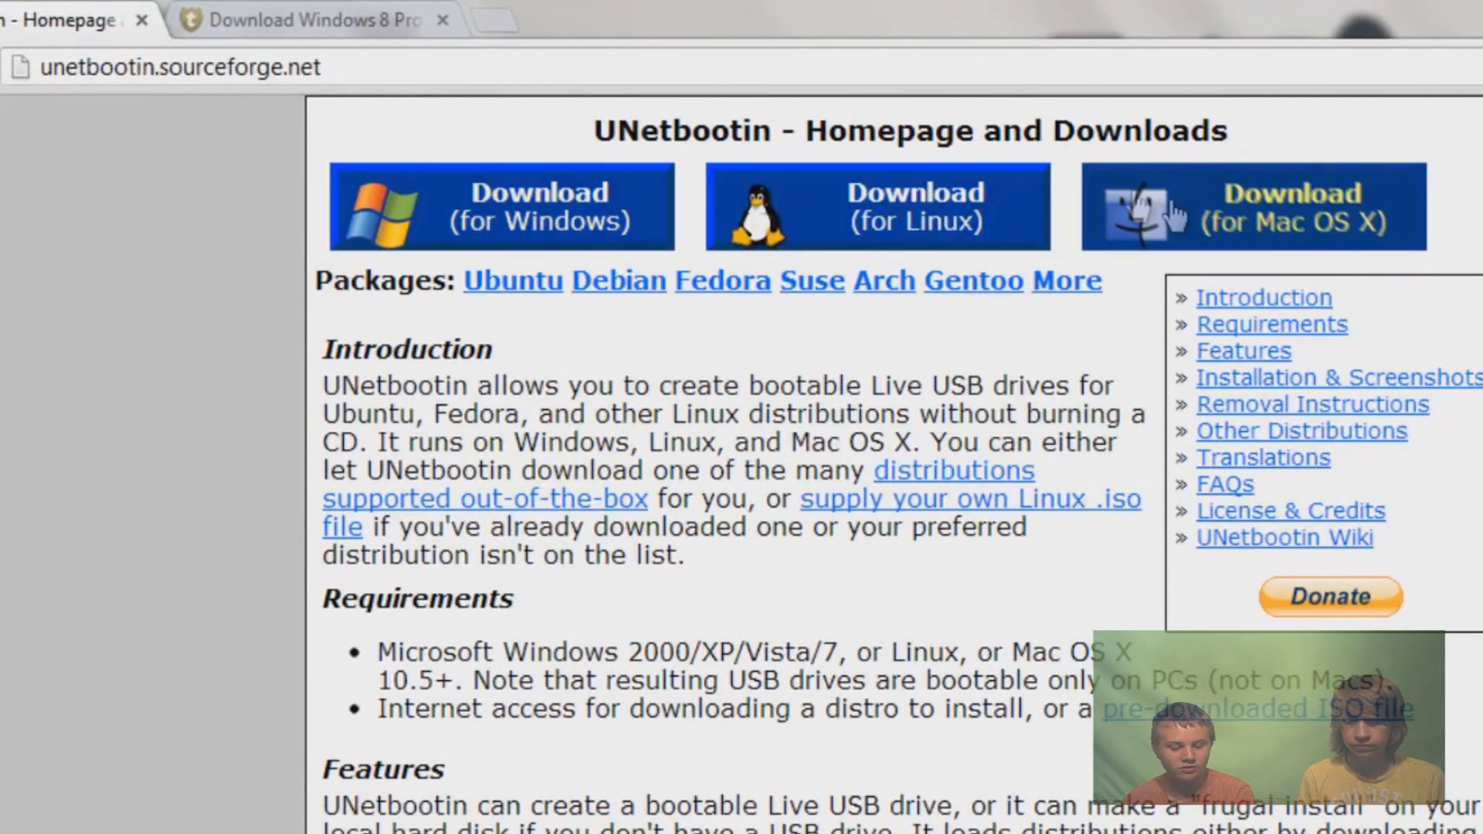
{"action": "mouse_move", "coordinate": [1220, 223]}
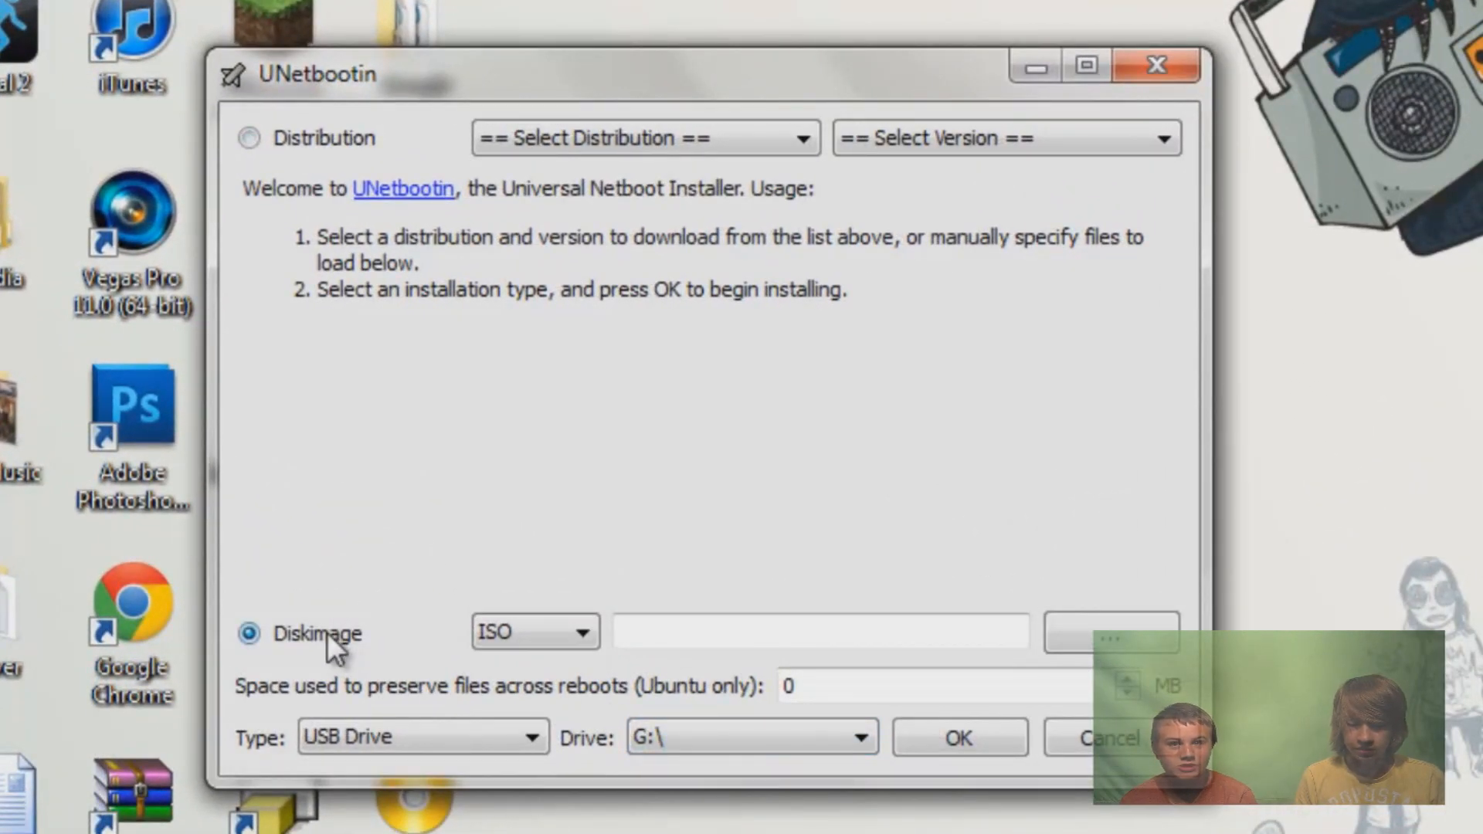
{"action": "mouse_move", "coordinate": [519, 663]}
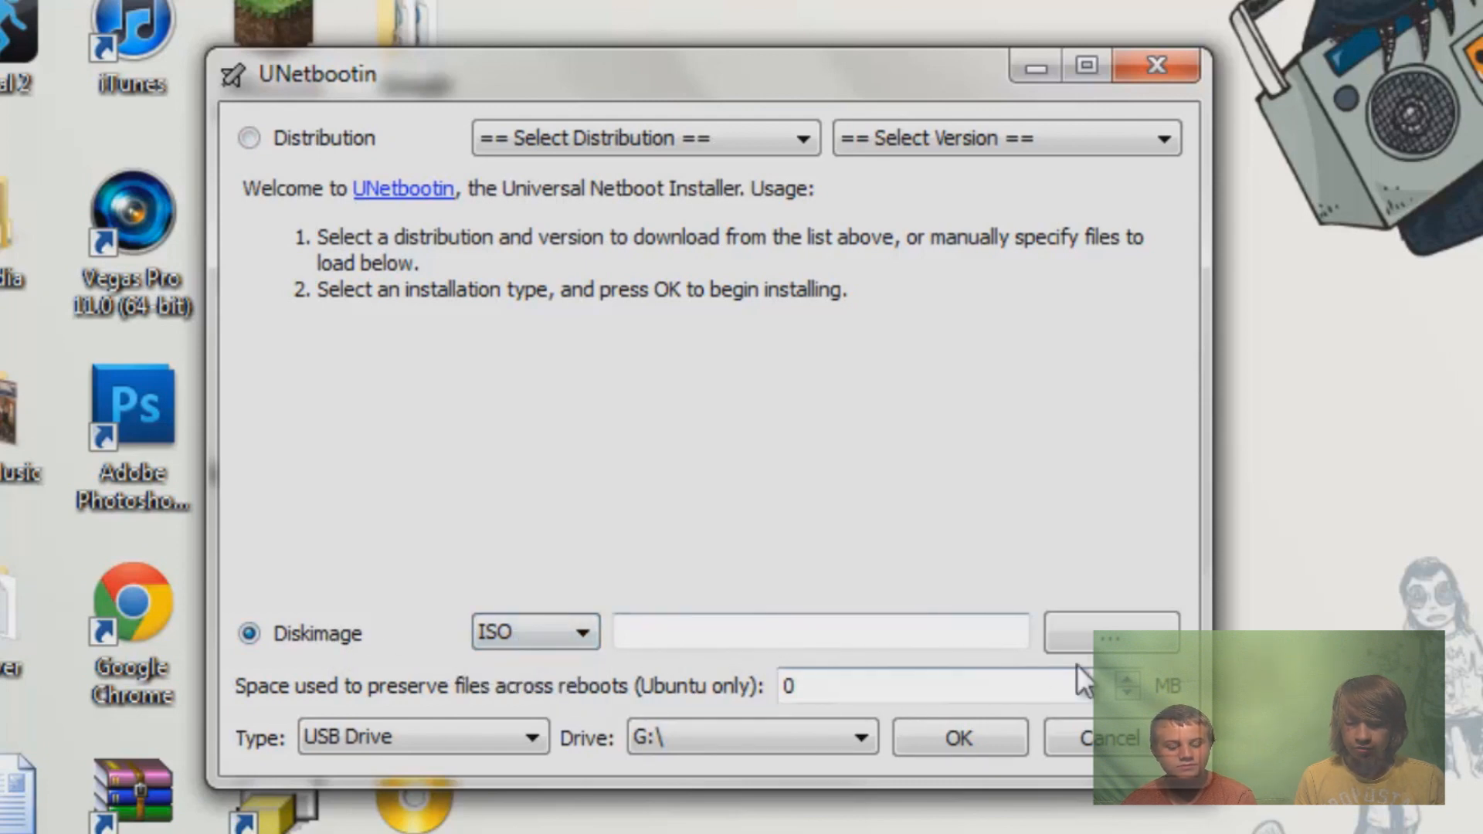
Browse for the ISO disk image file to use for the USB install.
{"action": "left_click", "coordinate": [1111, 630]}
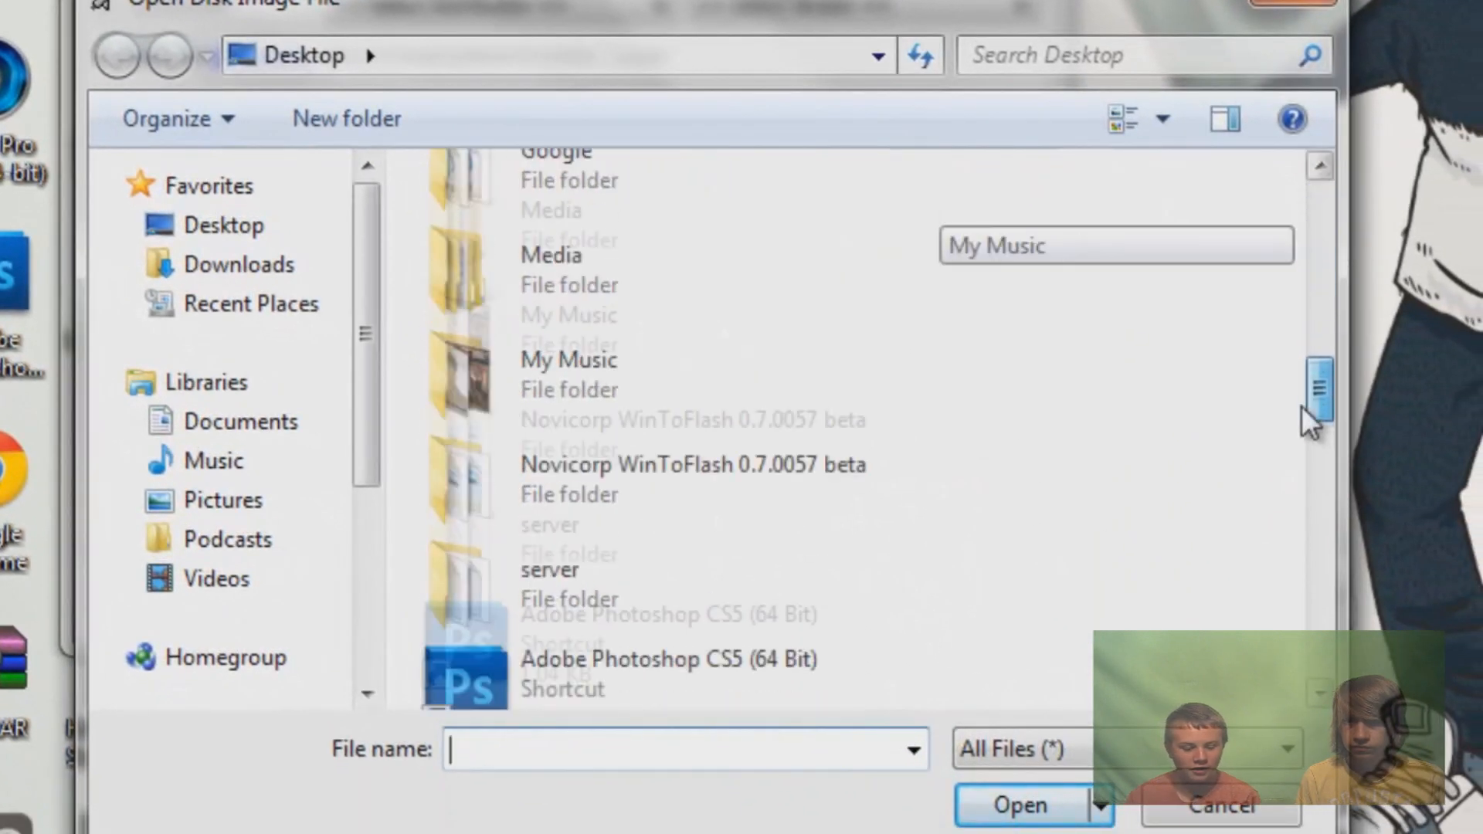
Load the Windows 8 x64 Pro ISO from the Desktop as the disk image for drive G:.
{"action": "scroll", "scroll_direction": "down", "scroll_amount": 3}
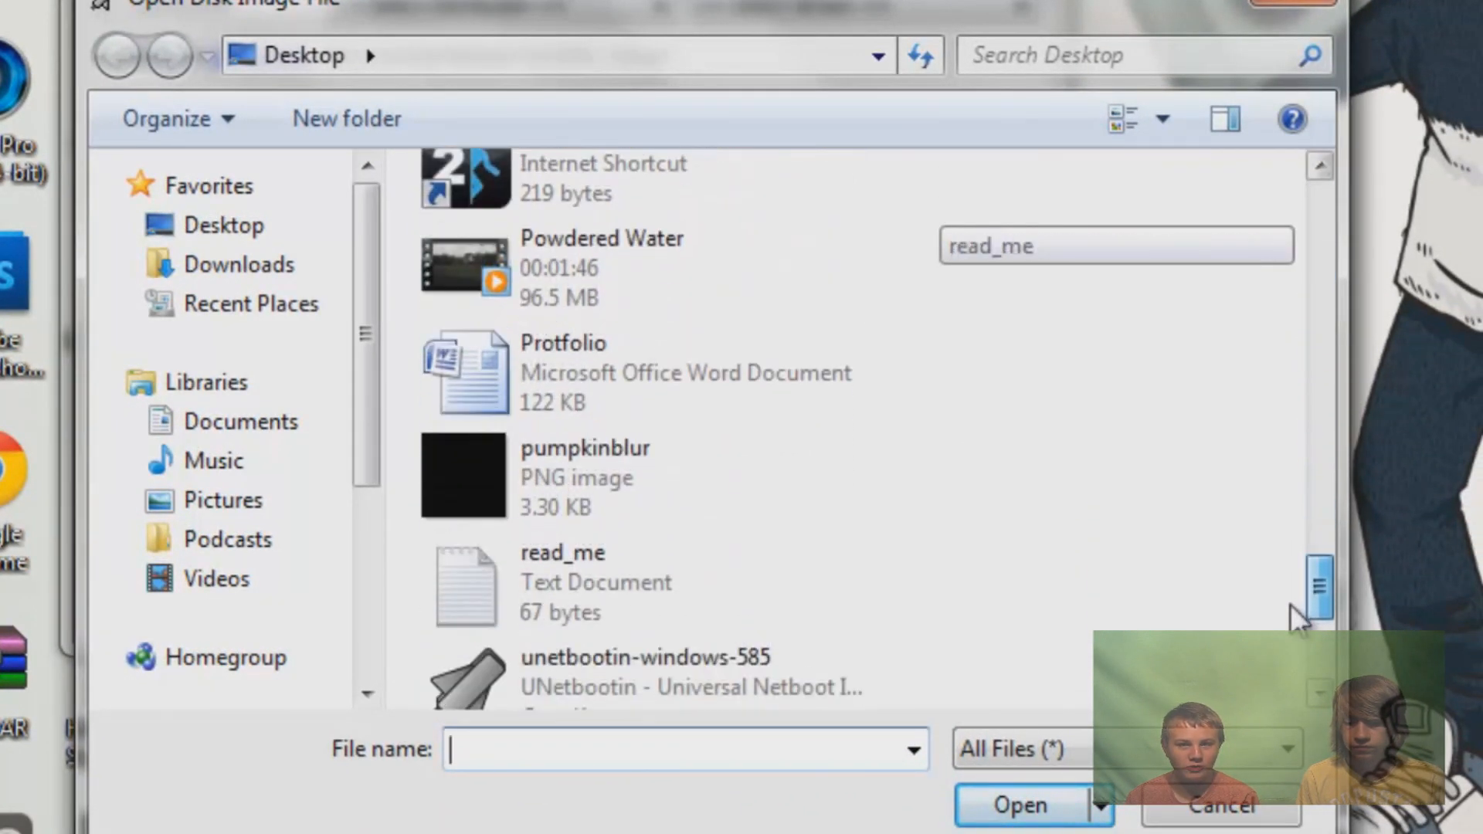
{"action": "scroll", "scroll_direction": "down", "scroll_amount": 3}
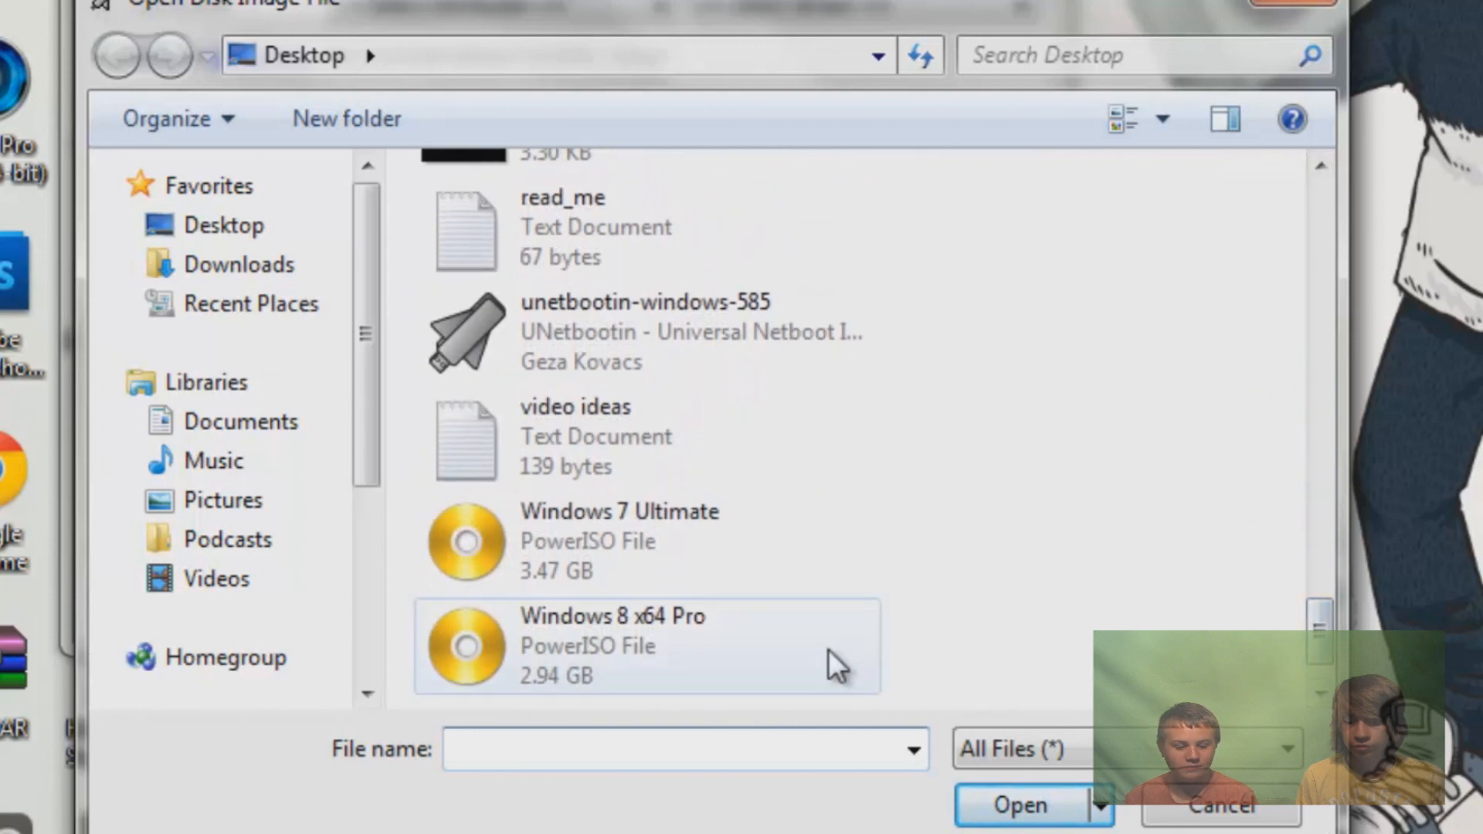
{"action": "mouse_move", "coordinate": [828, 658]}
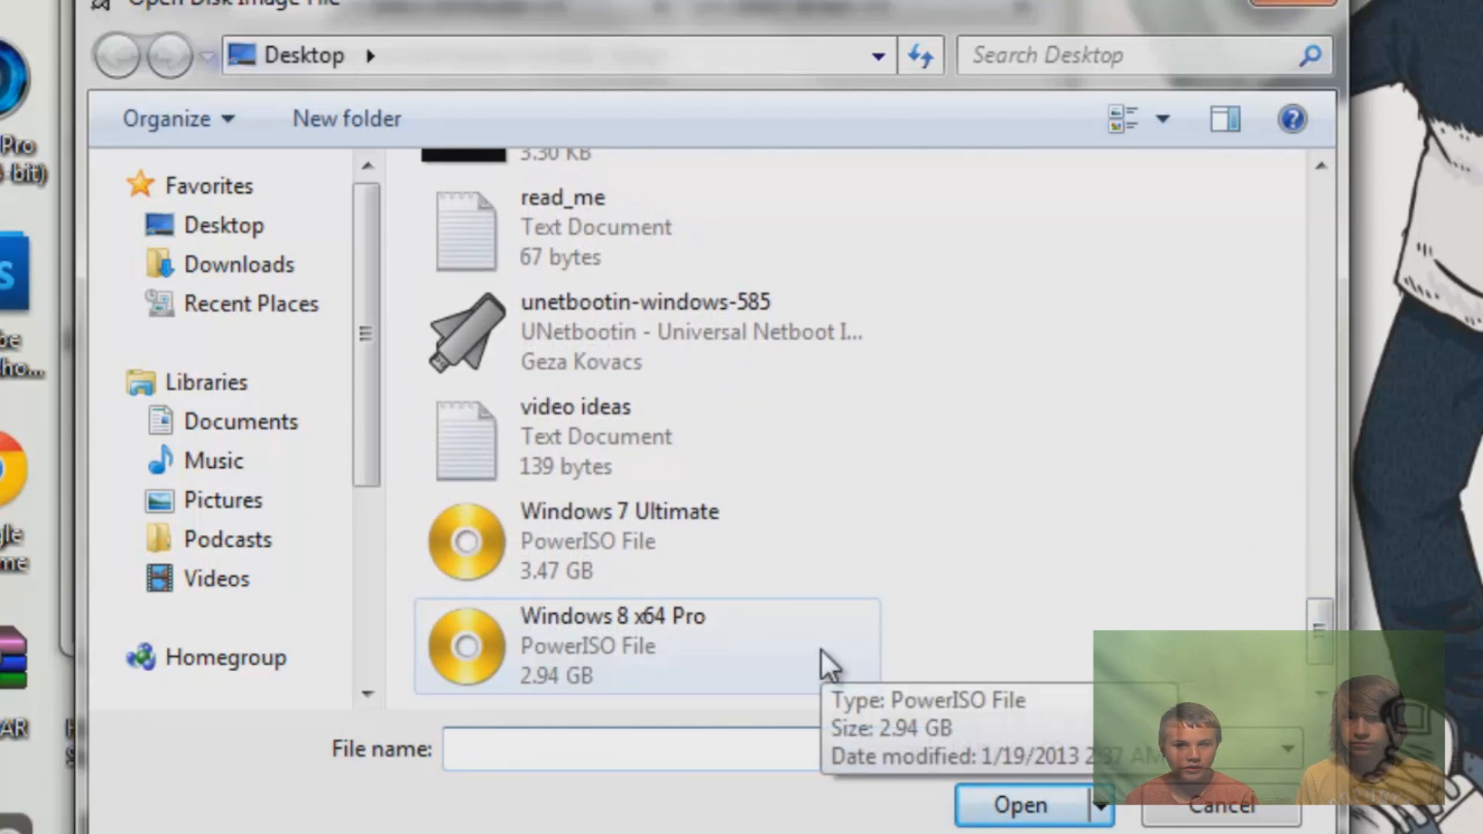
{"action": "left_click", "coordinate": [1020, 804]}
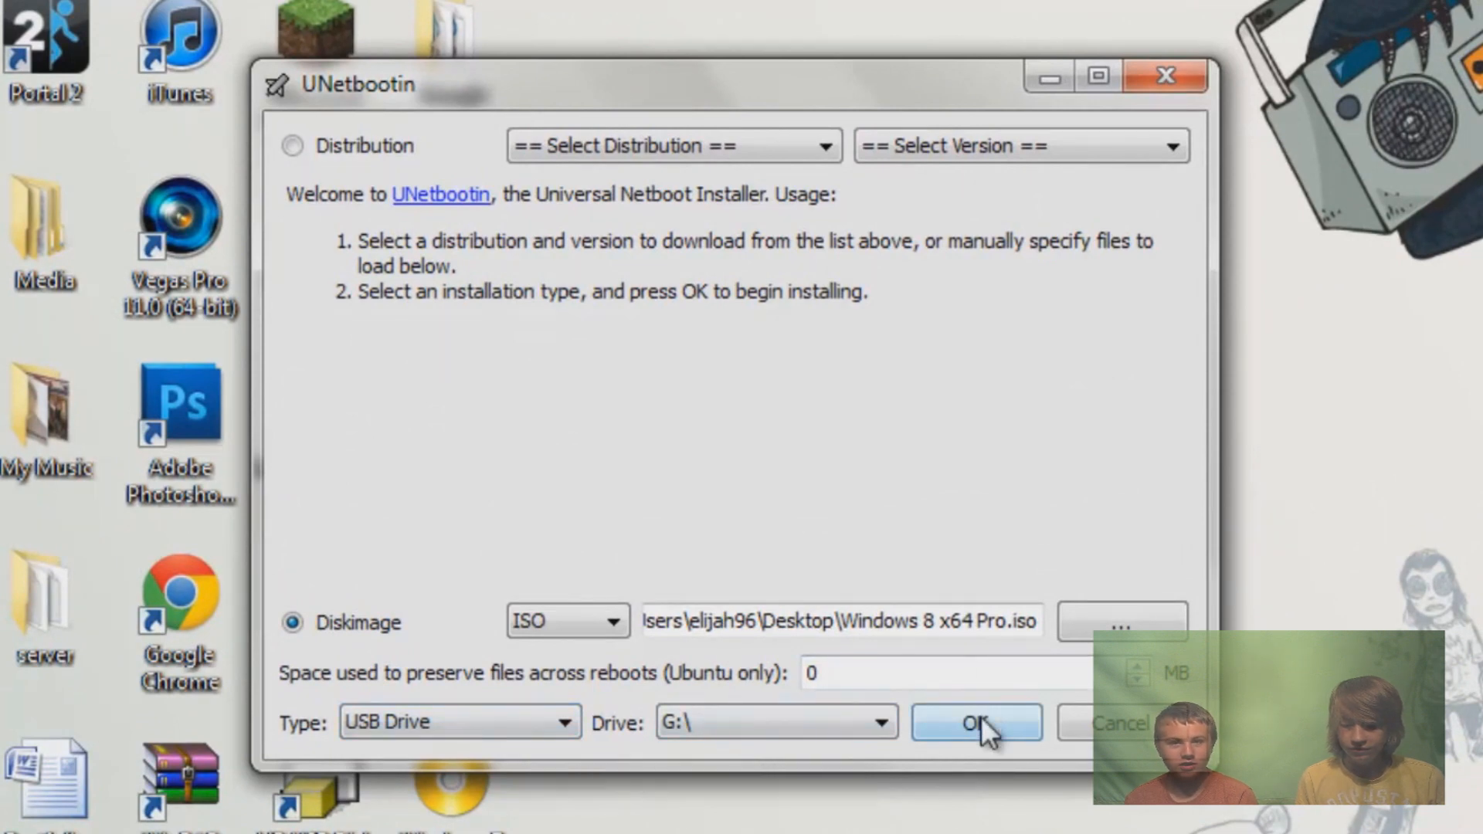
Begin writing the Windows 8 x64 Pro ISO to USB drive G:.
{"action": "left_click", "coordinate": [976, 722]}
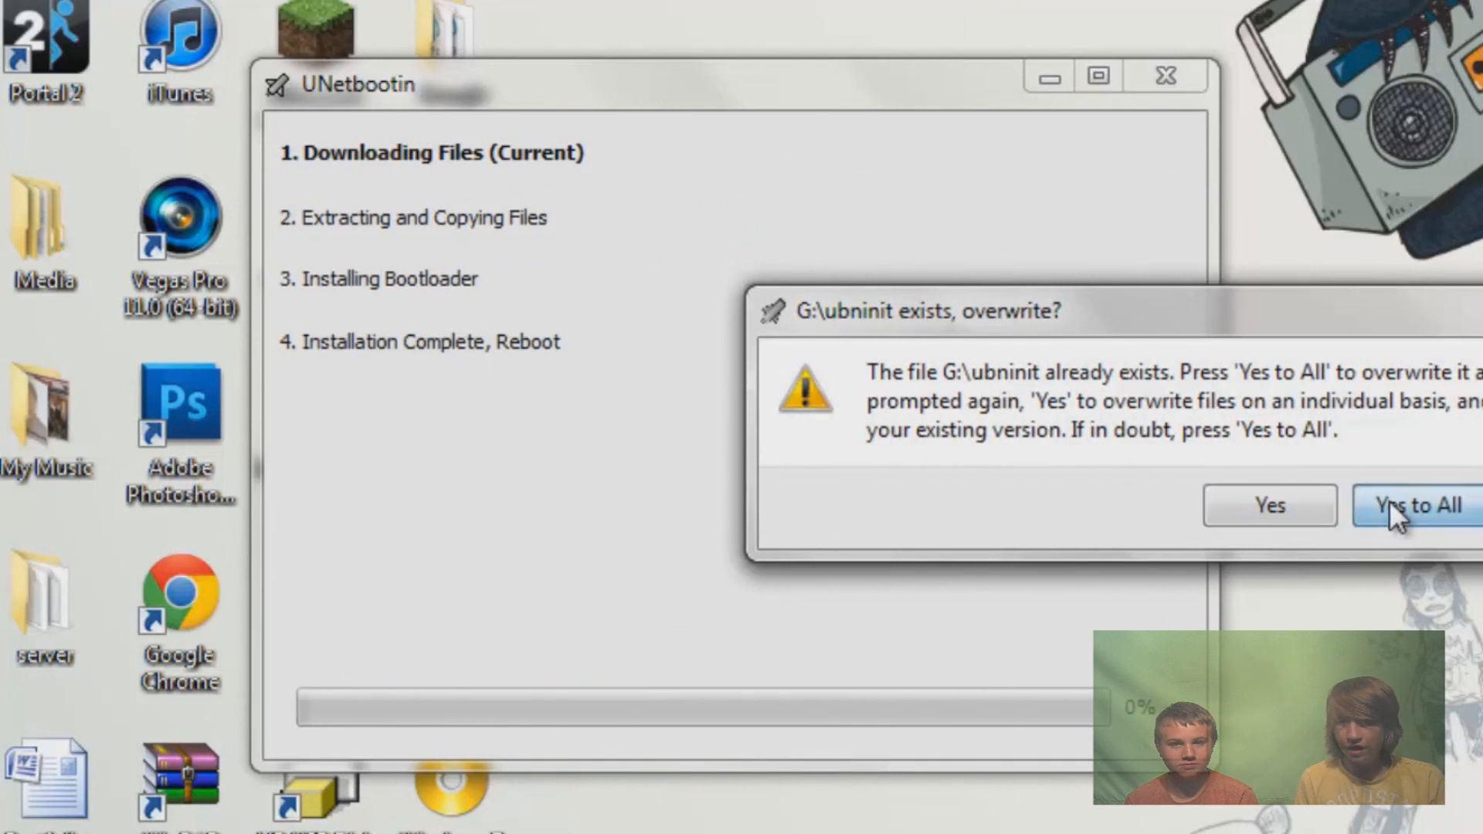
Answer 'Yes to All' so every existing file on G: is overwritten during extraction.
{"action": "left_click", "coordinate": [1416, 504]}
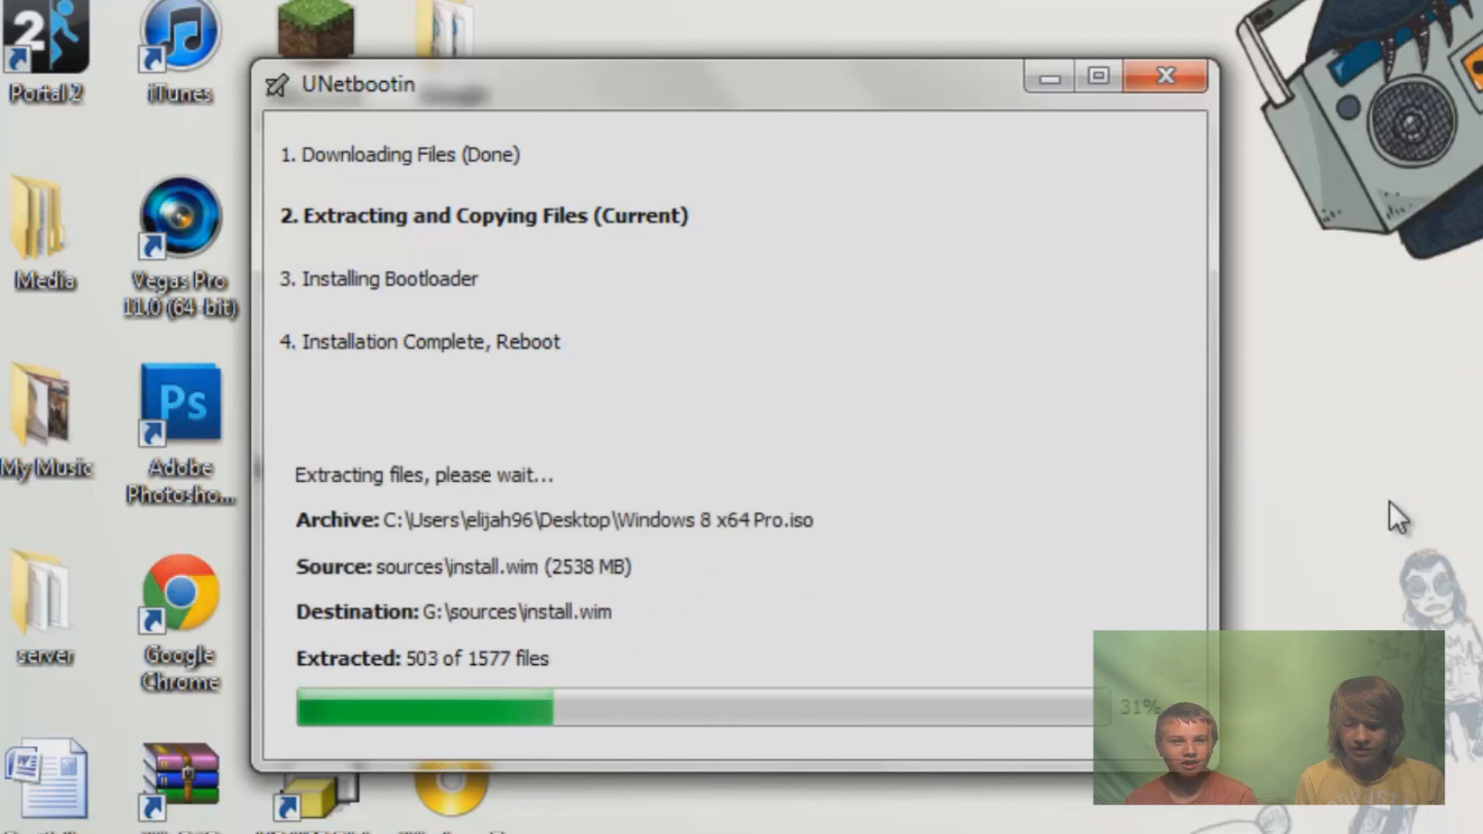
{"action": "mouse_move", "coordinate": [1157, 555]}
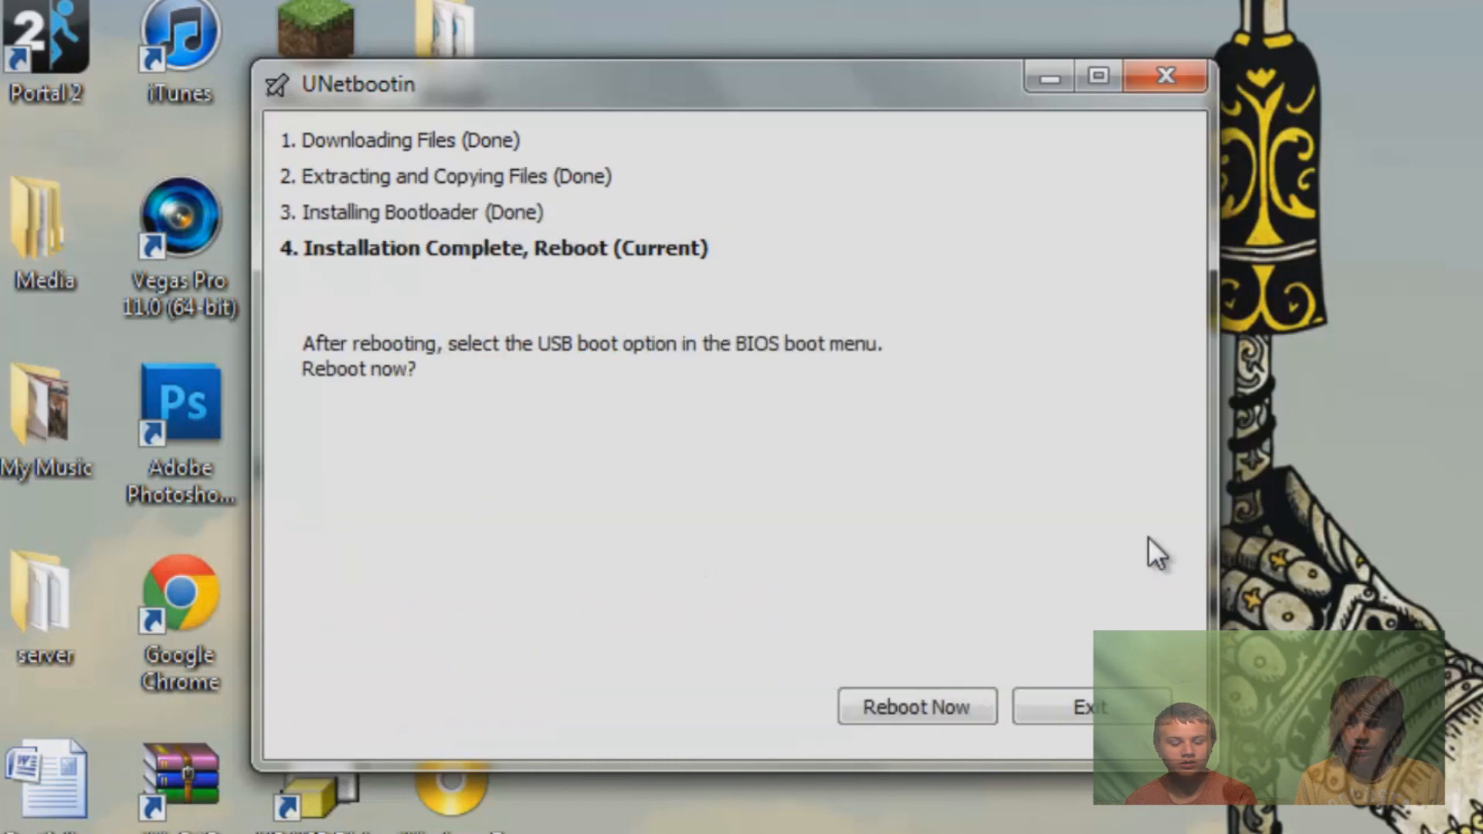
{"action": "mouse_move", "coordinate": [1106, 658]}
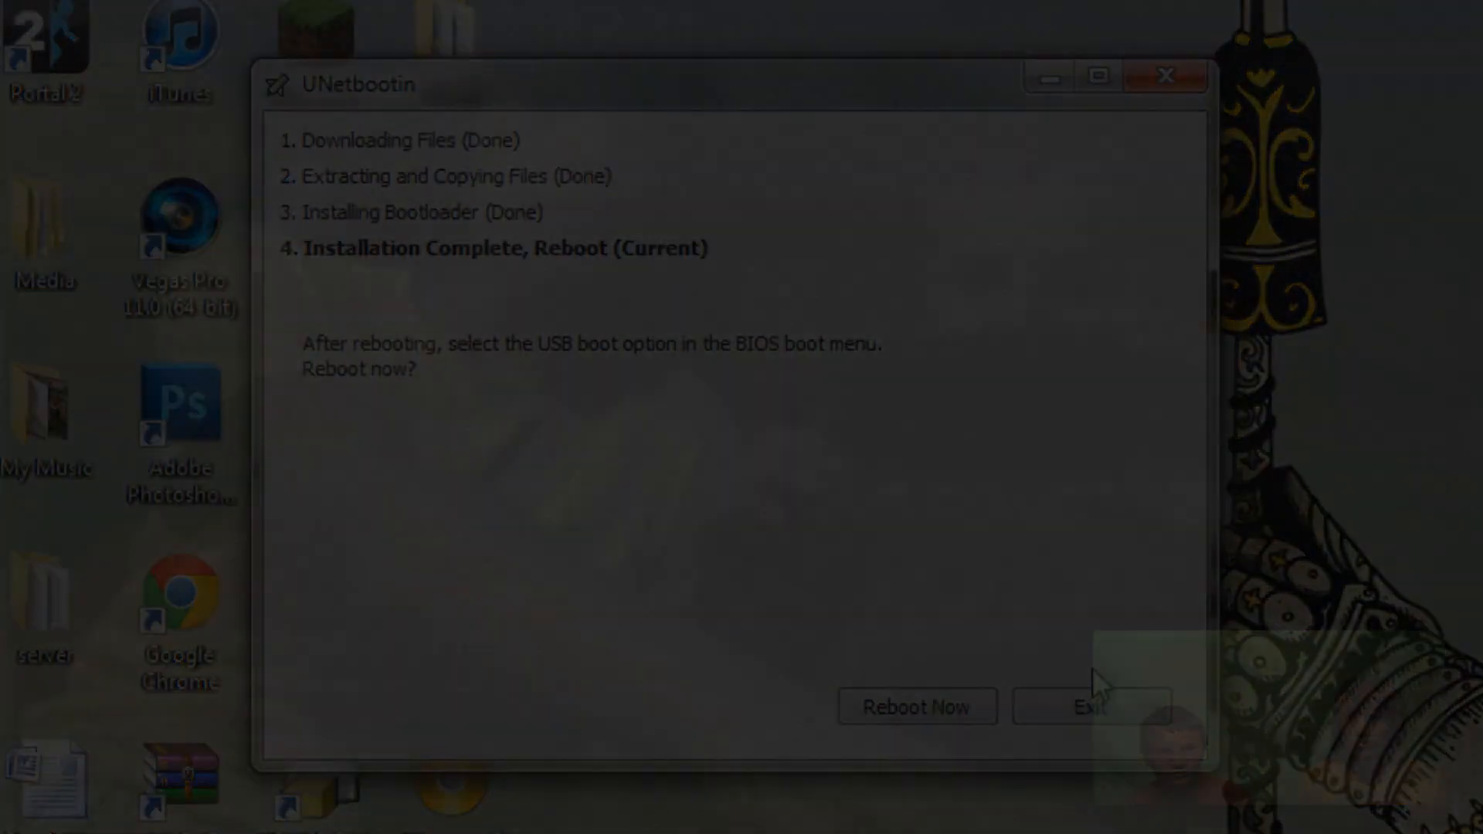
From the F12 boot menu, boot the Dell laptop from the USB Storage Device.
{"action": "left_click", "coordinate": [913, 706]}
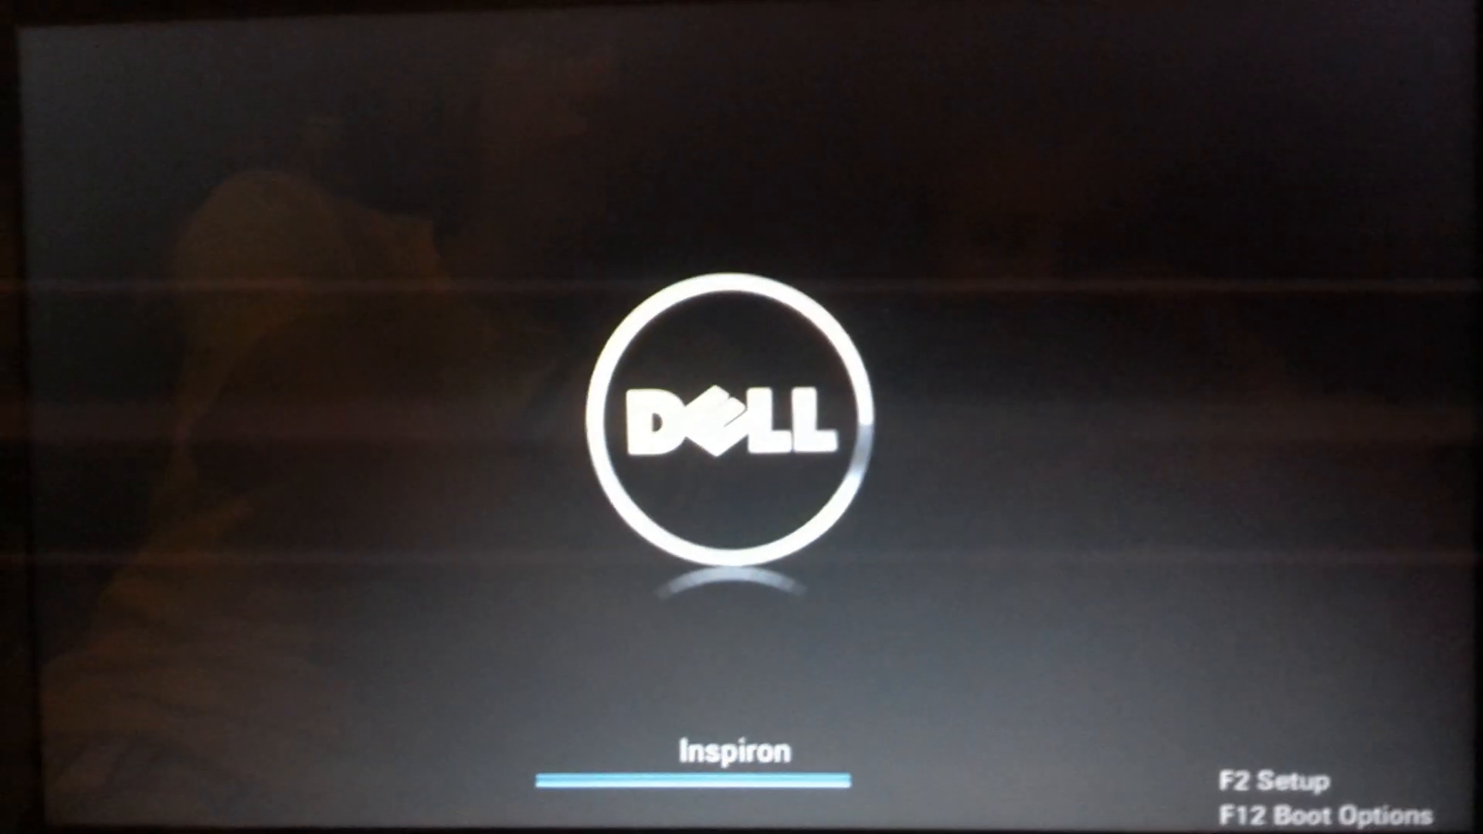
{"action": "key", "text": "f12"}
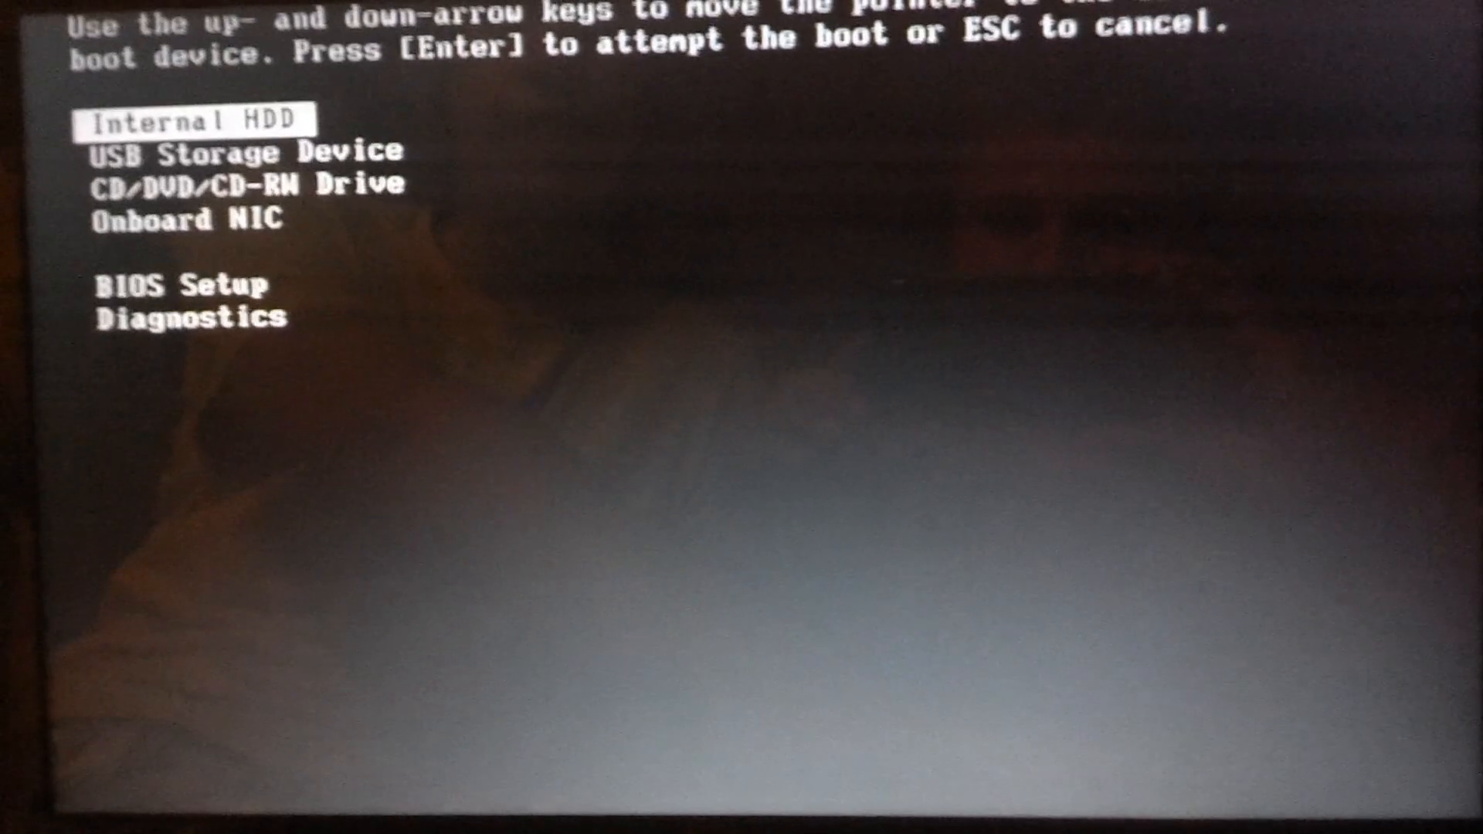
{"action": "key", "text": "Down"}
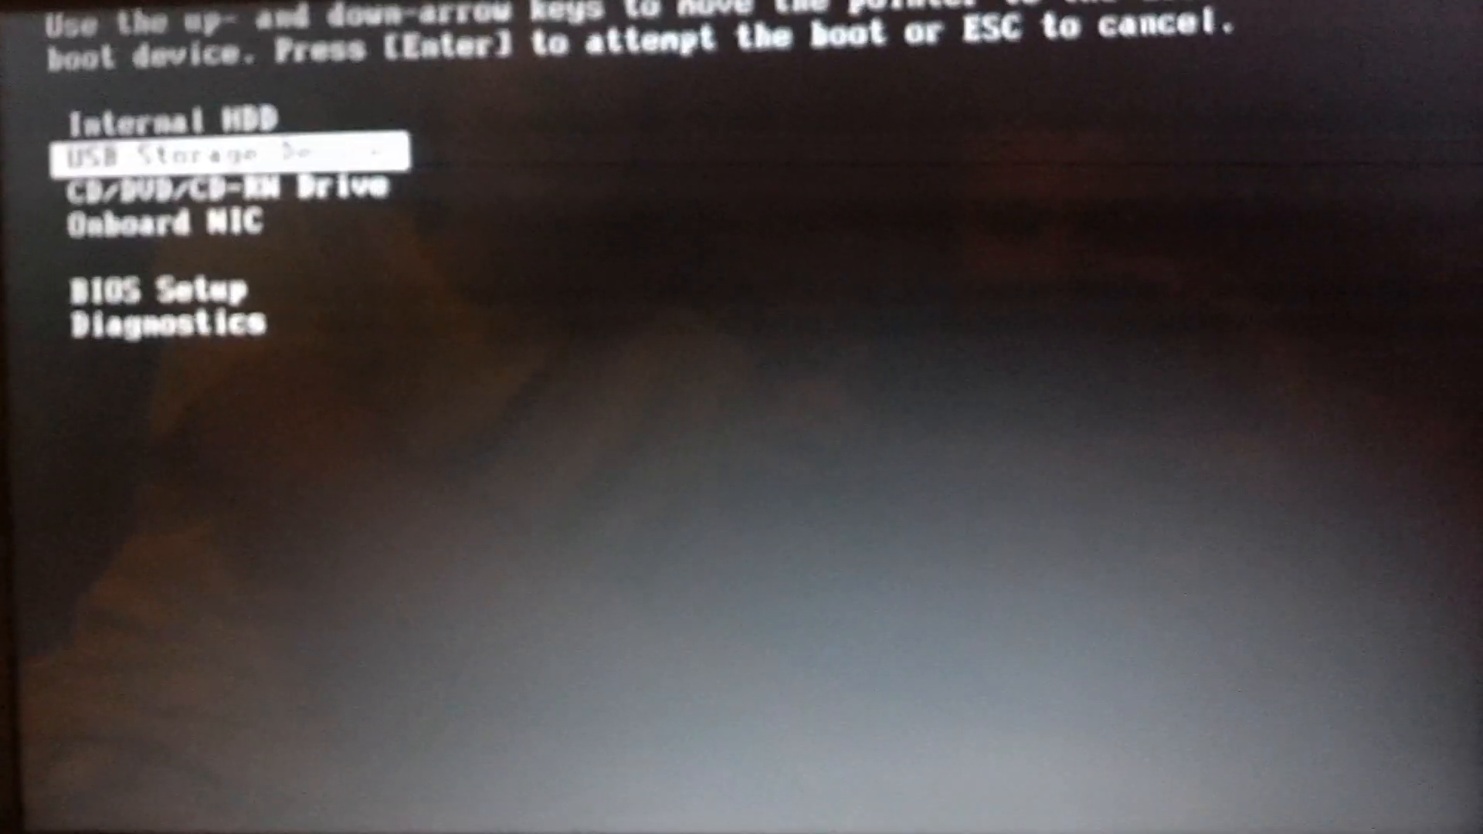
{"action": "key", "text": "enter"}
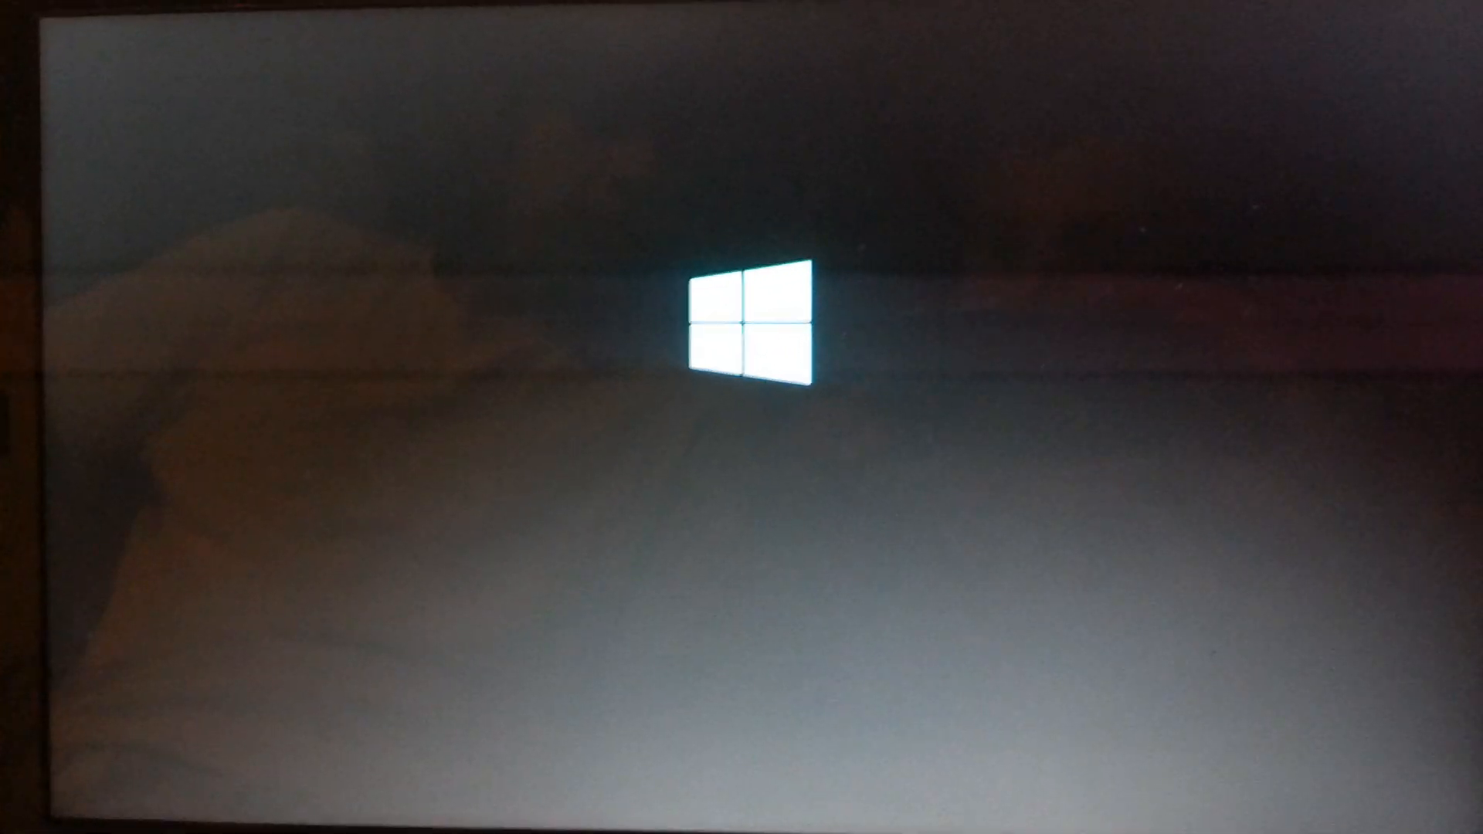